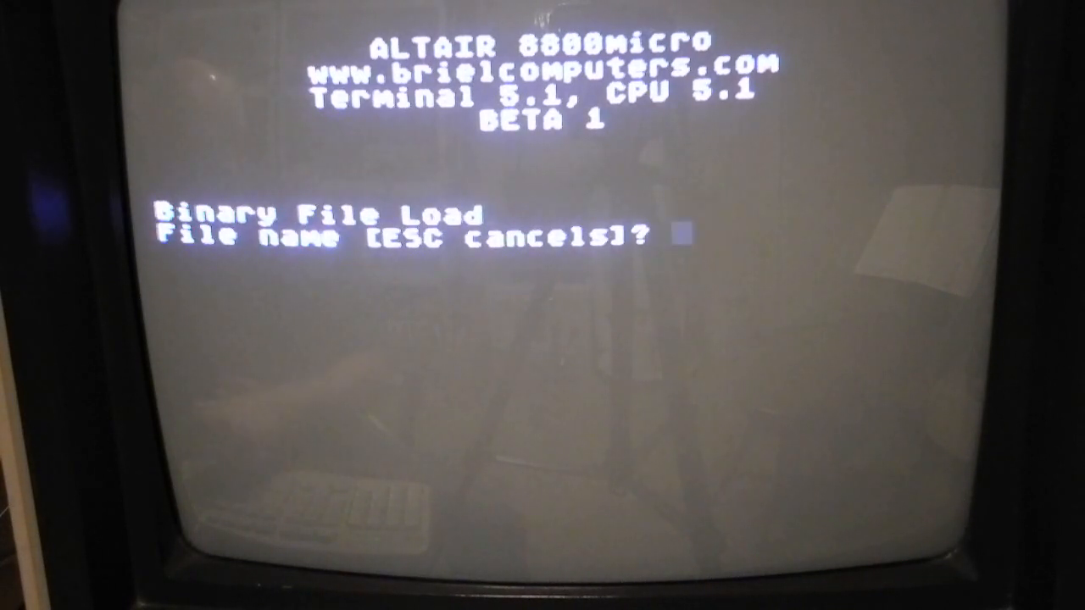
Enter 8KBAS.BIN as the binary file name to load the 8K BASIC interpreter.
{"action": "type", "text": "8KBAS"}
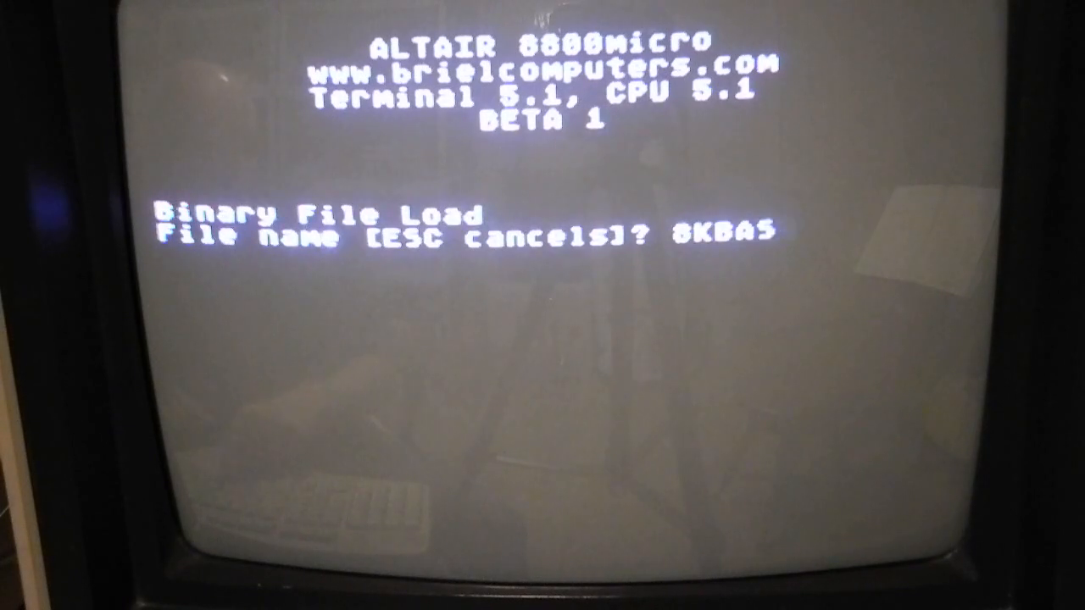
{"action": "type", "text": "."}
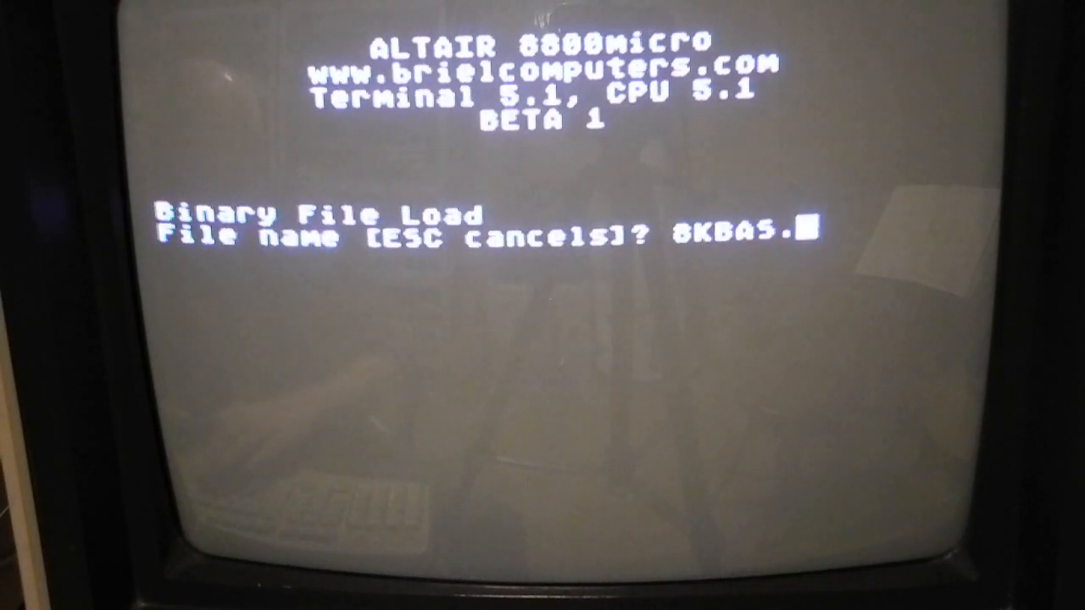
{"action": "type", "text": "BIN"}
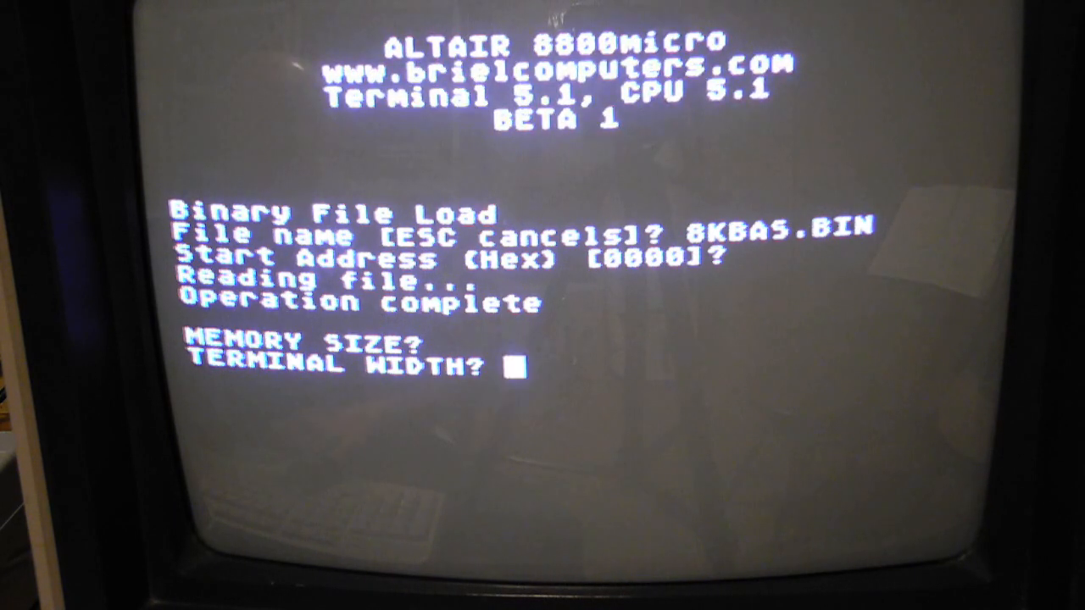
Accept default memory size and terminal width, and answer Y to keep SIN-COS-TAN-ATN.
{"action": "key", "text": "enter"}
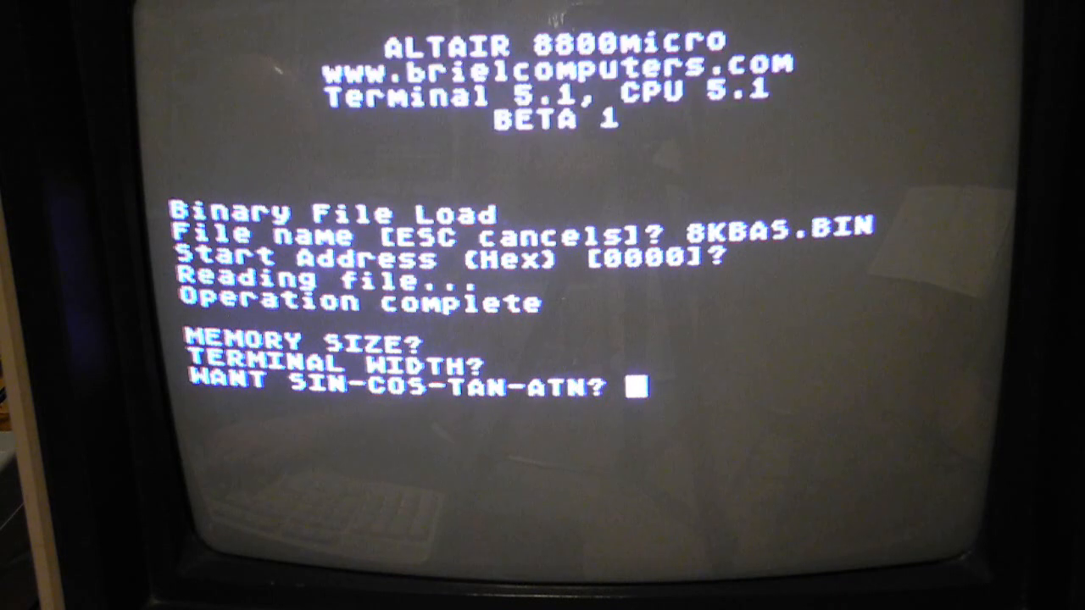
{"action": "type", "text": "Y"}
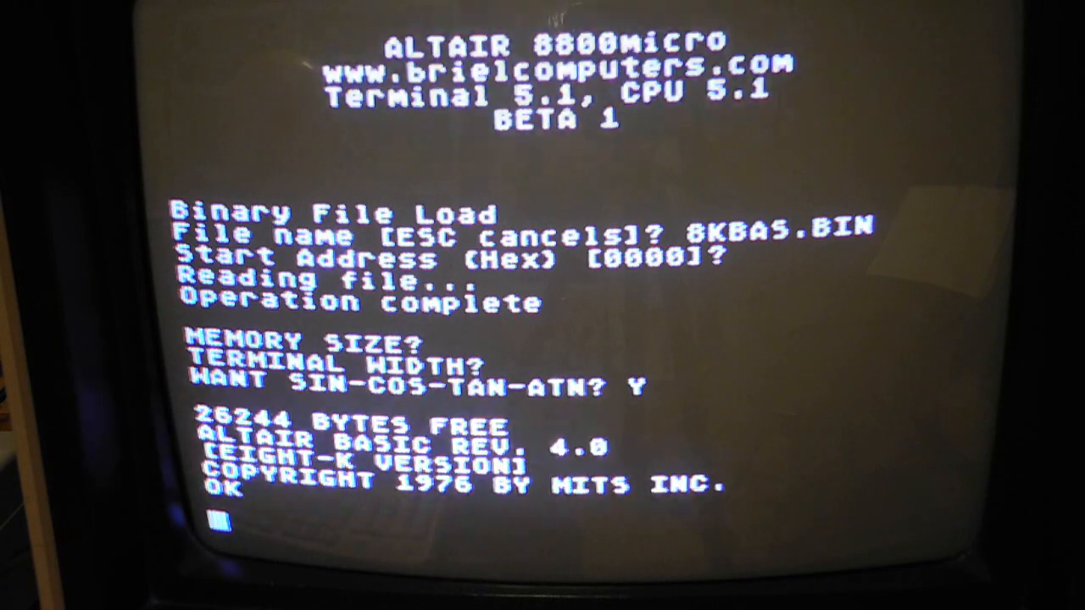
Enter 10 FOR I = 1 TO 10, 20 PRINT I, 30 NEXT I and LIST the program.
{"action": "type", "text": "10 FOR I ="}
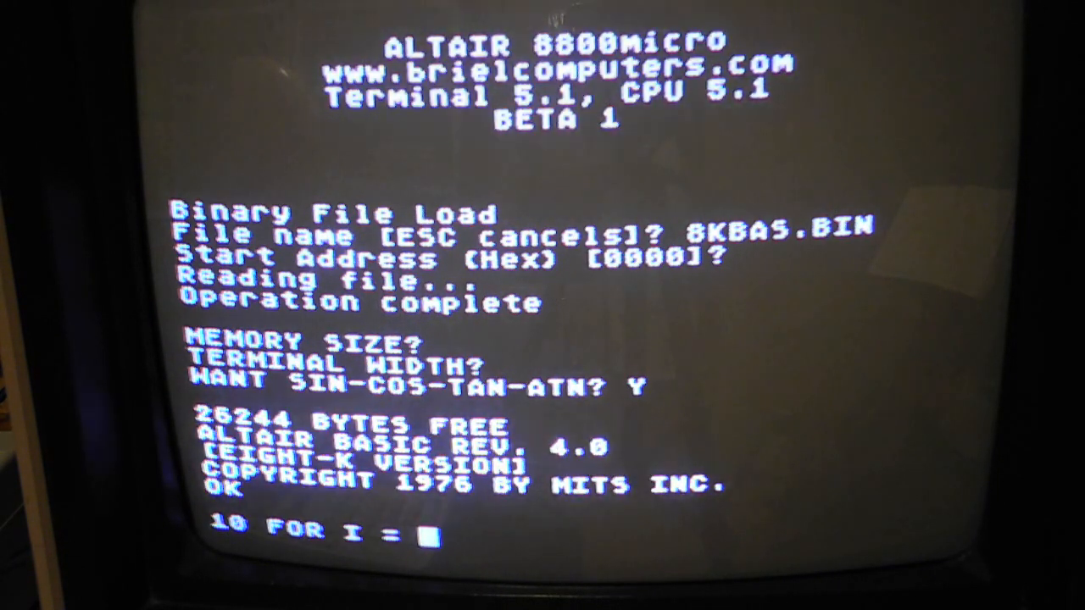
{"action": "type", "text": "1 TO 10"}
{"action": "type", "text": "30 NEXT I"}
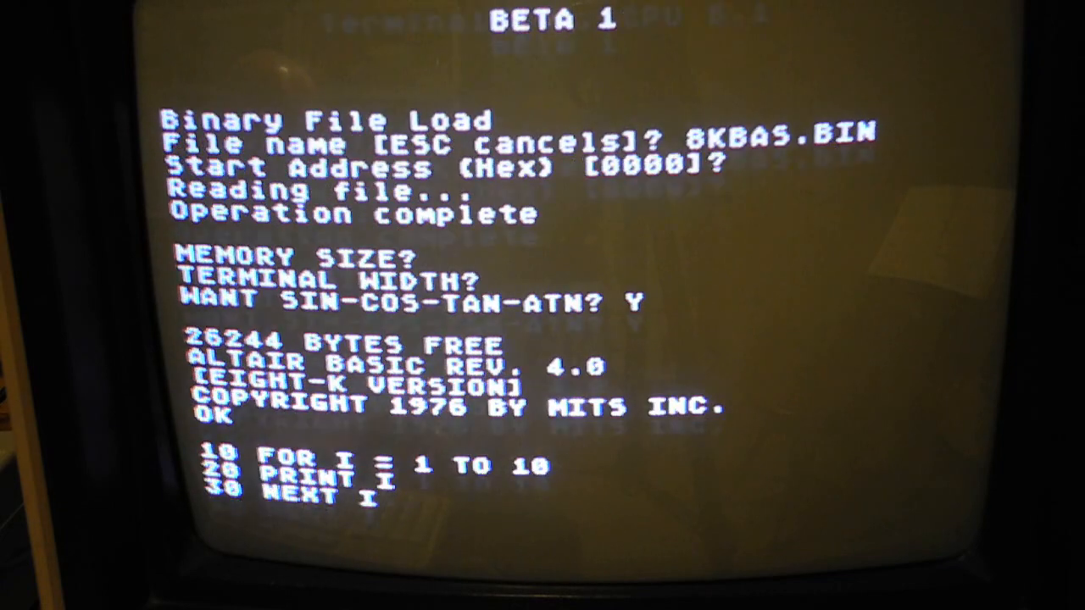
{"action": "type", "text": "LIST"}
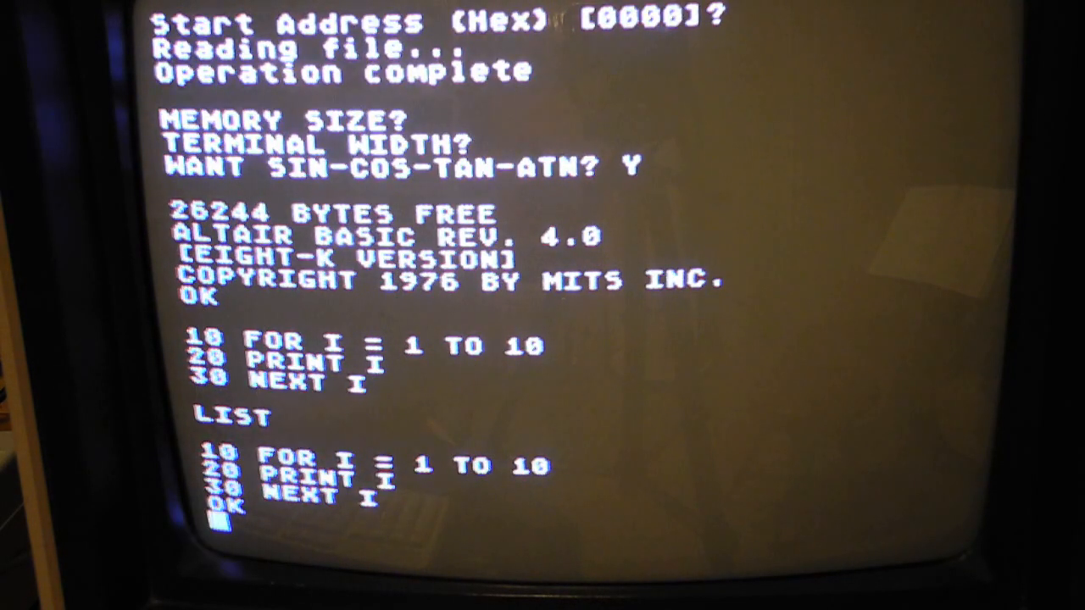
RUN the program so it prints I from 1 to 10.
{"action": "type", "text": "RUN"}
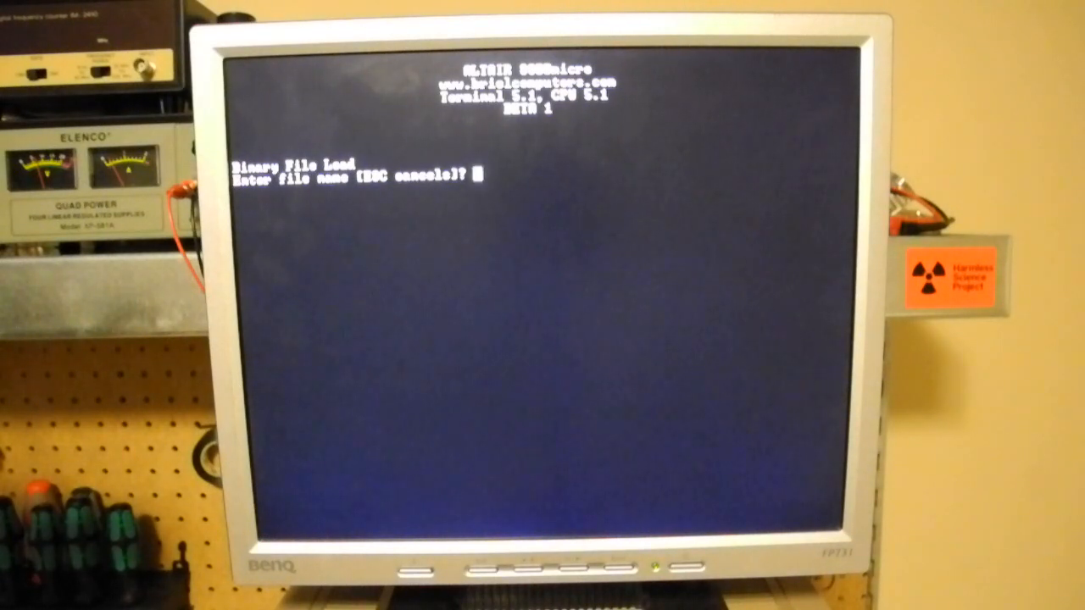
List the seven .BIN files on the card and begin entering a file name.
{"action": "key", "text": "enter"}
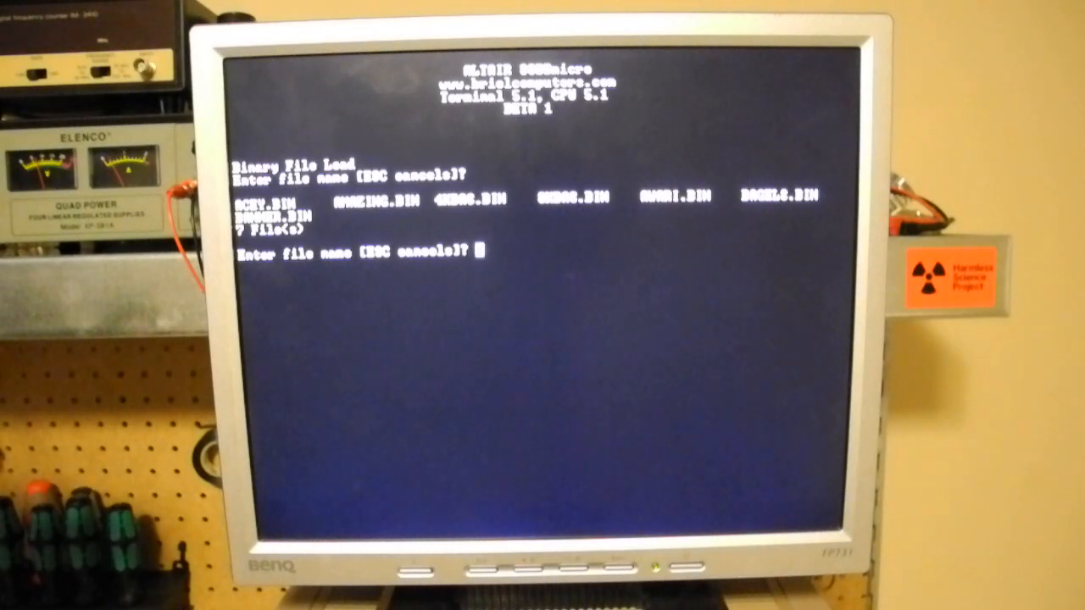
{"action": "type", "text": "C"}
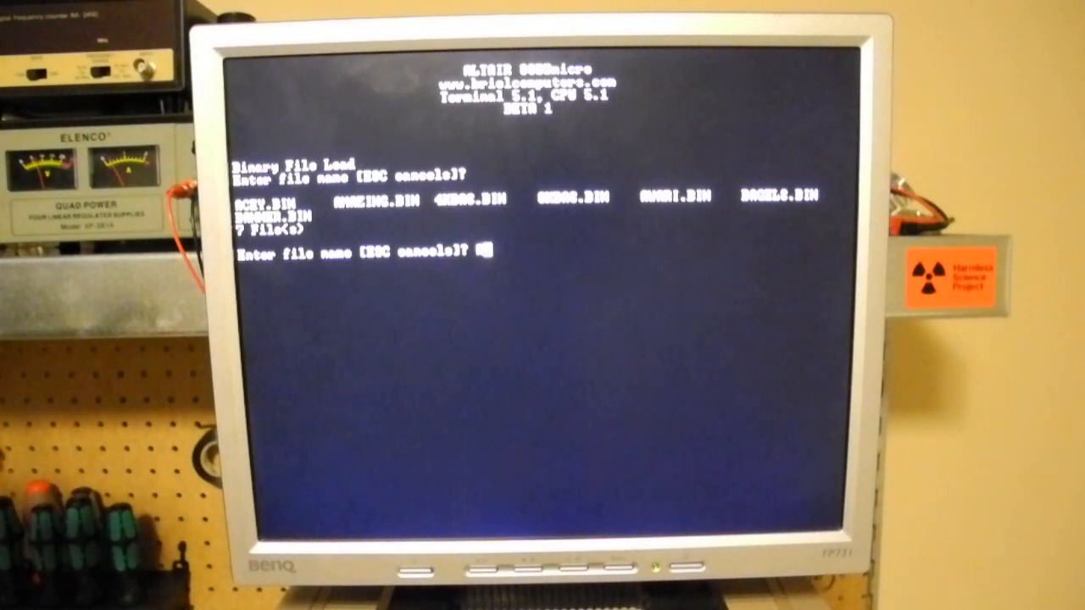
Enter ACEY.BIN as the file name and load it at start address 0000.
{"action": "type", "text": "SCEY.BIN"}
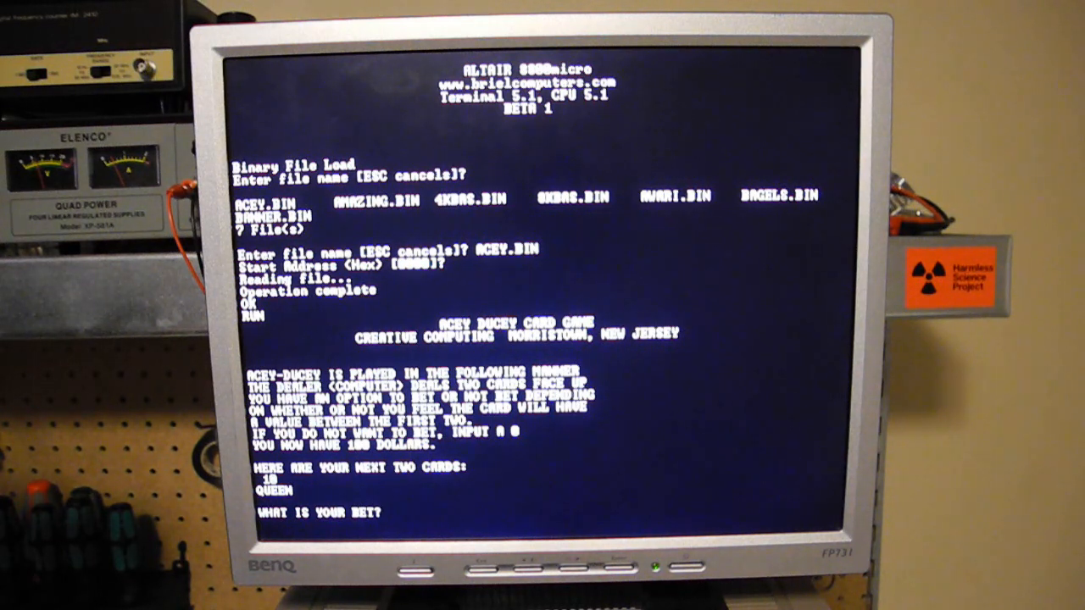
Bet through several Acey Ducey hands, ending with a 10 bet on a 190-dollar bankroll.
{"action": "type", "text": "8"}
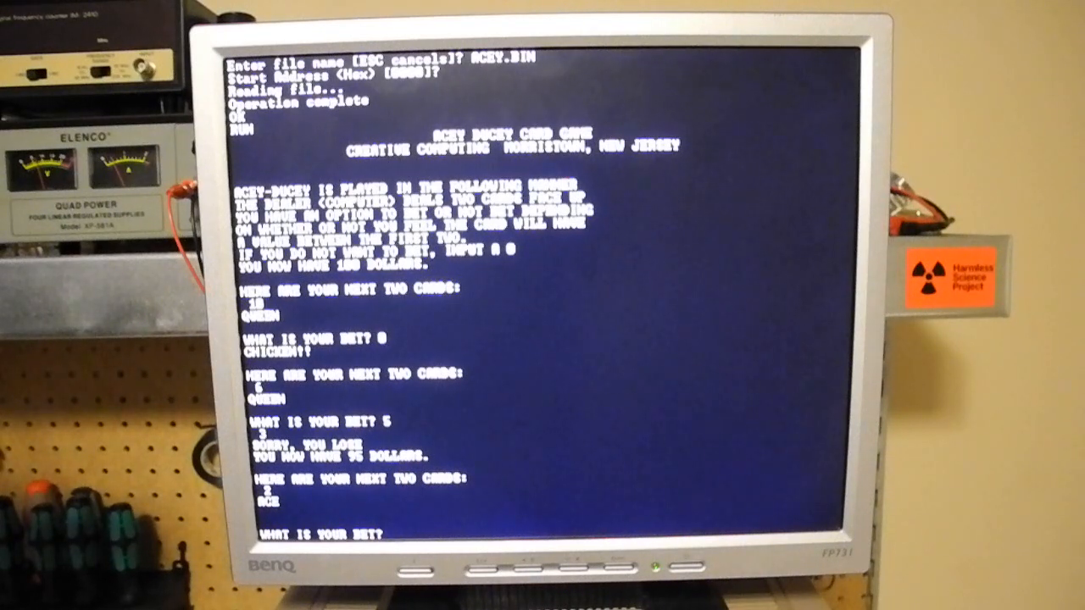
{"action": "type", "text": "5"}
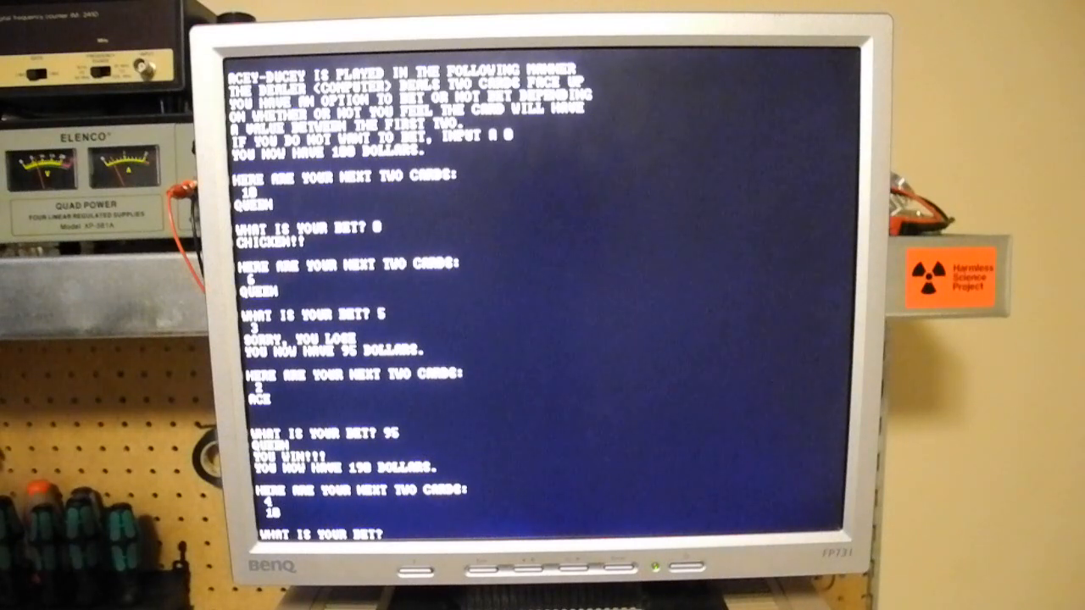
{"action": "type", "text": "10"}
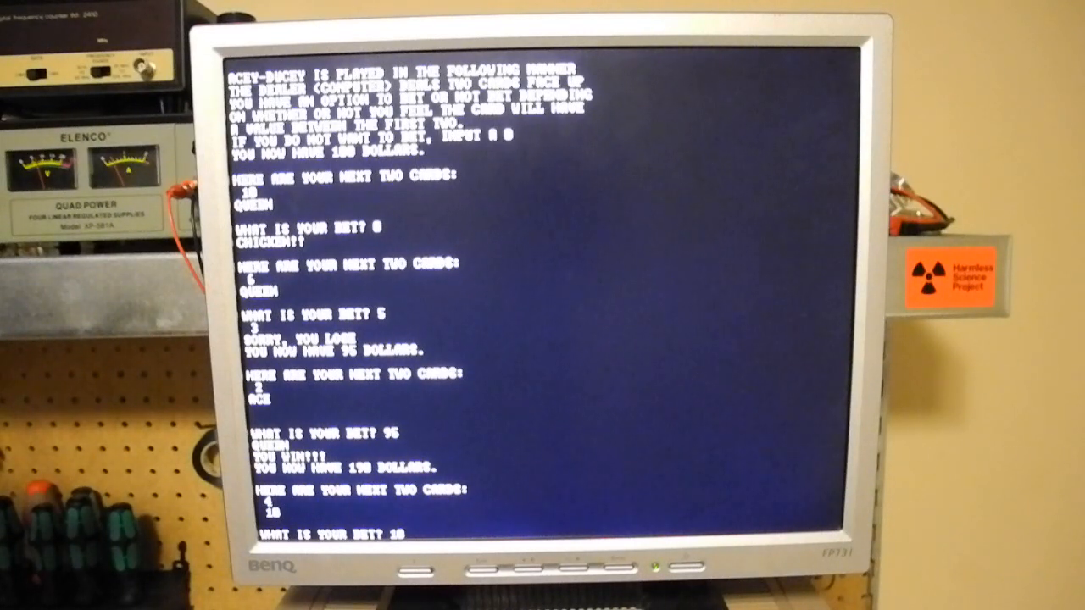